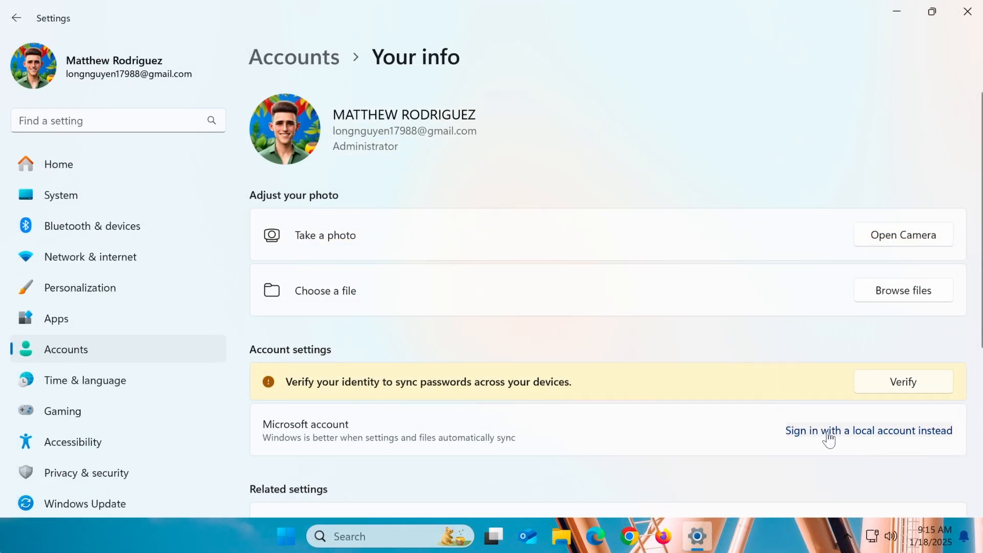
pyautogui.click(868, 430)
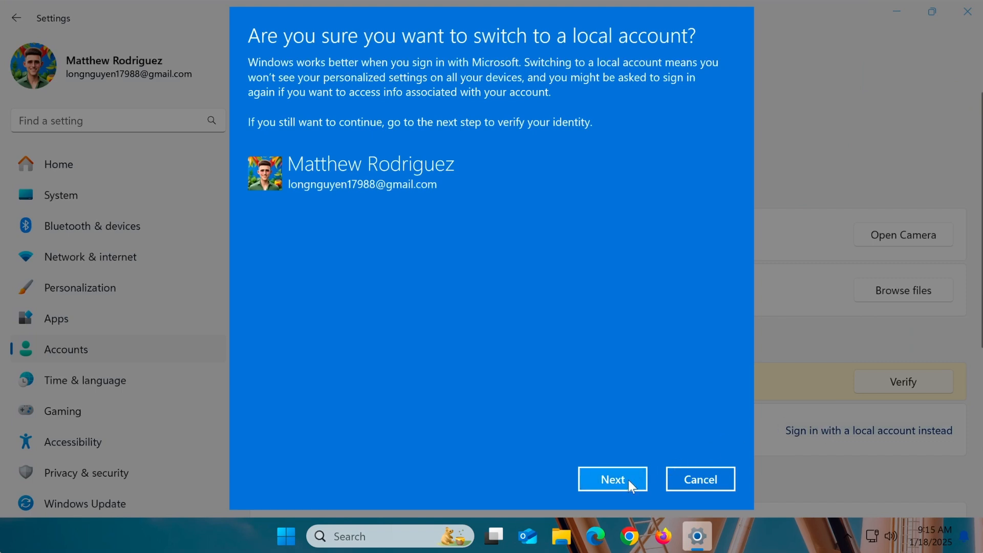
pyautogui.click(611, 480)
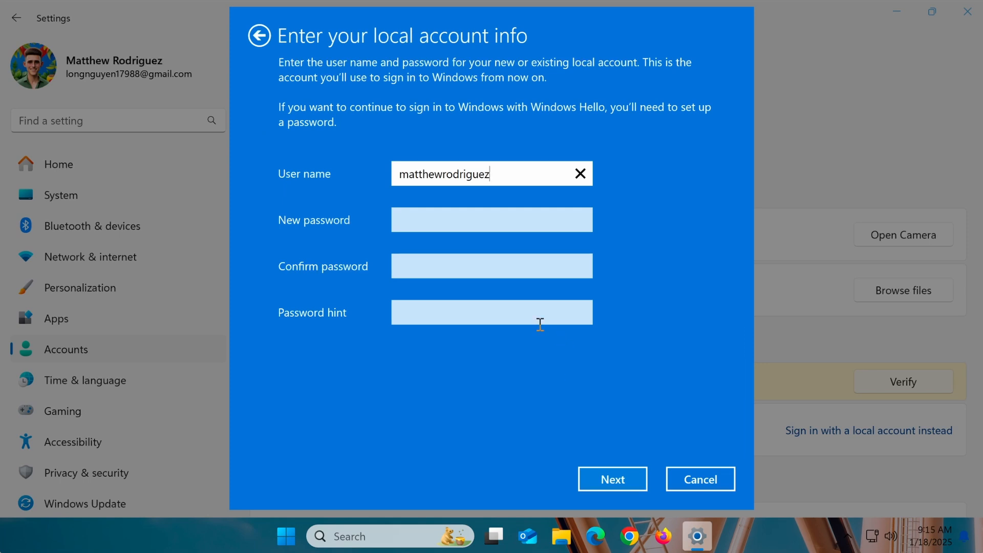
pyautogui.click(491, 218)
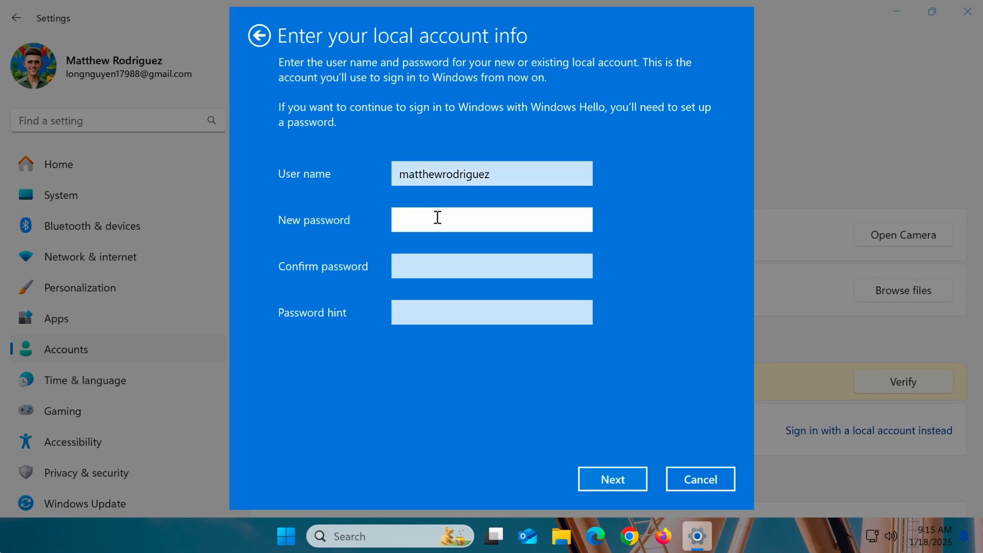
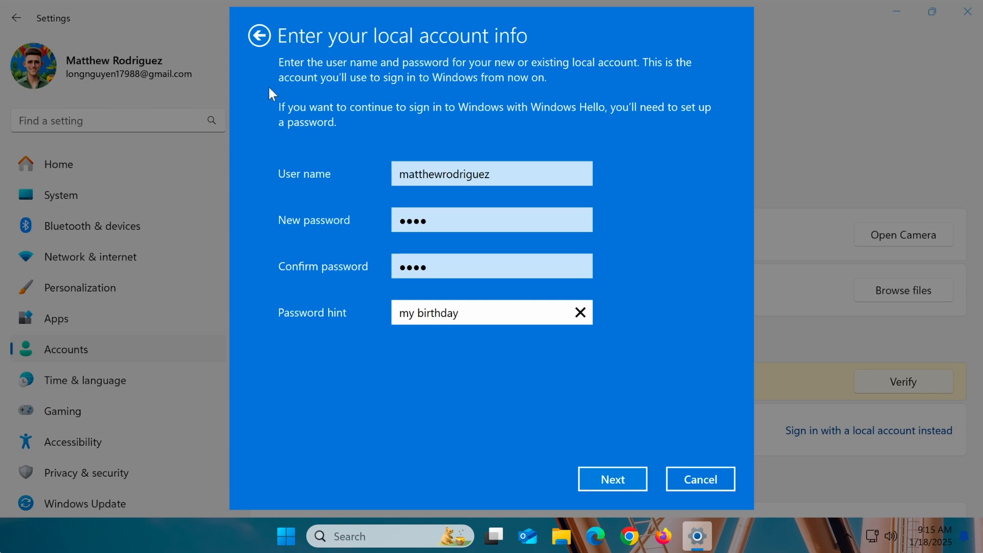
pyautogui.click(612, 479)
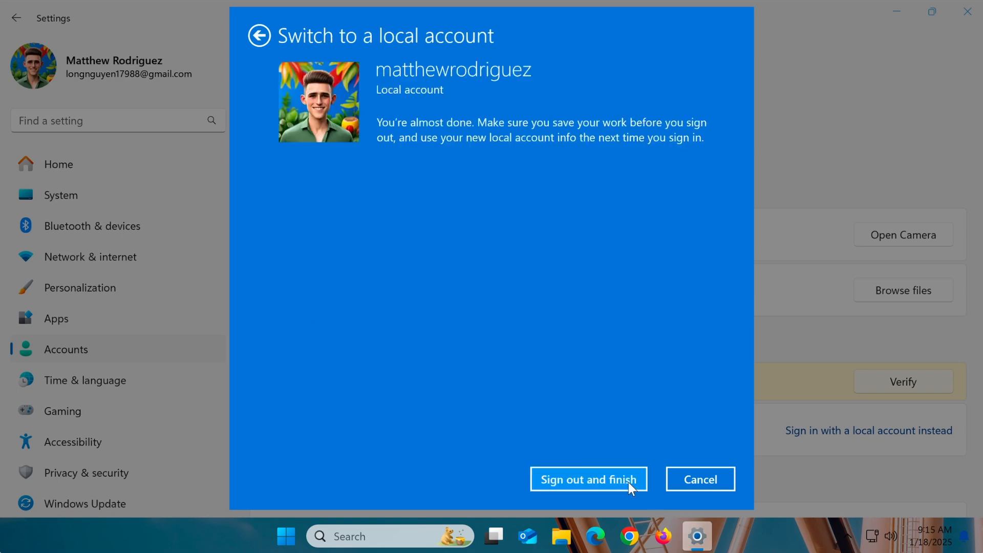
pyautogui.click(588, 479)
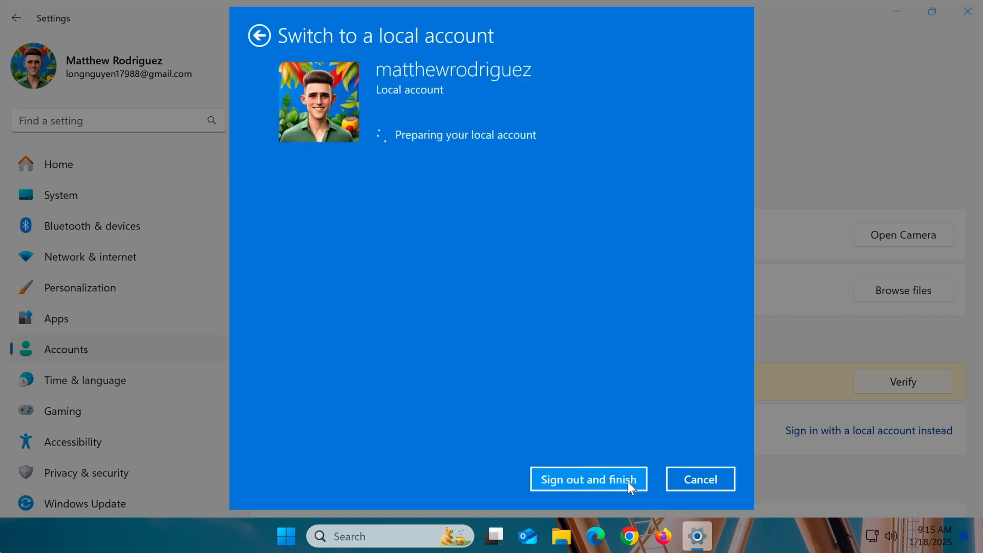
pyautogui.click(588, 479)
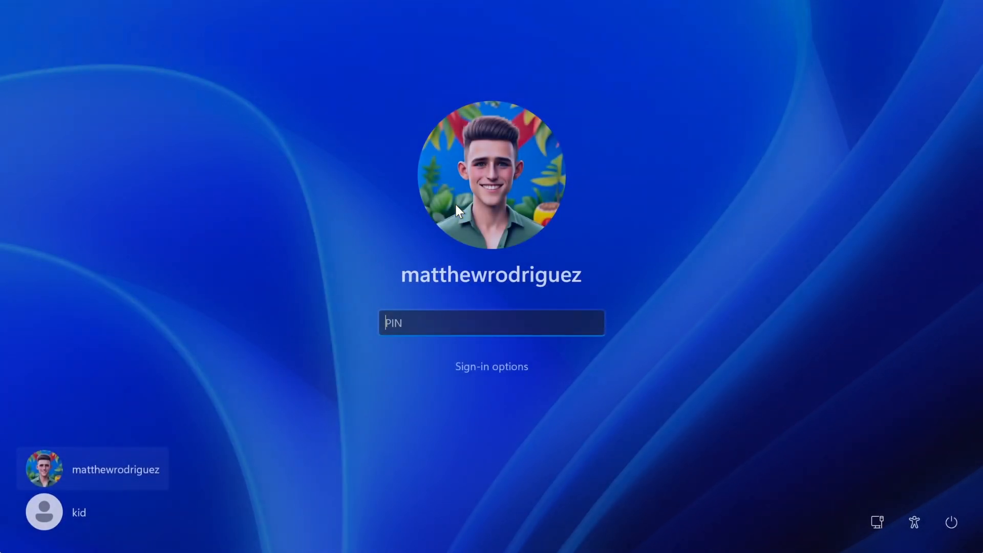
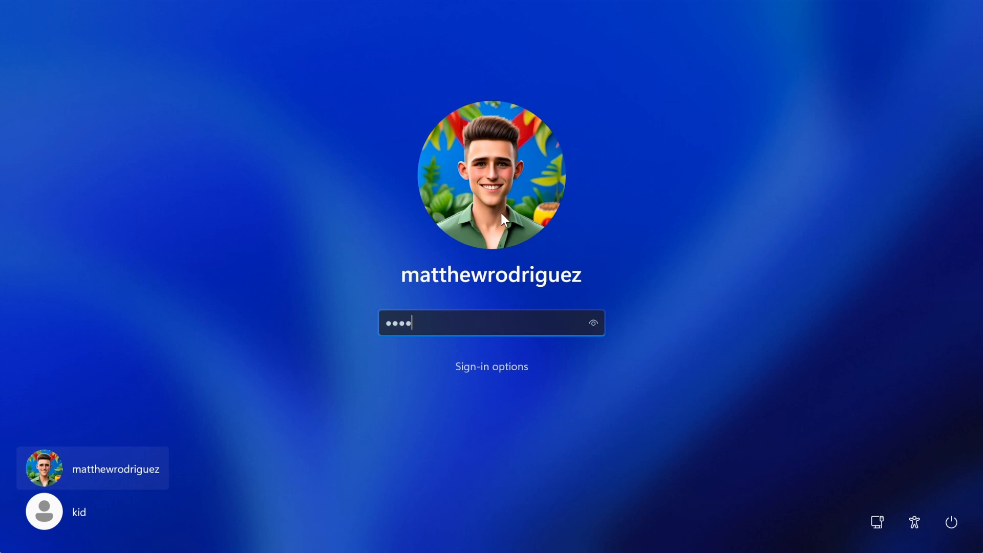
pyautogui.press('Return')
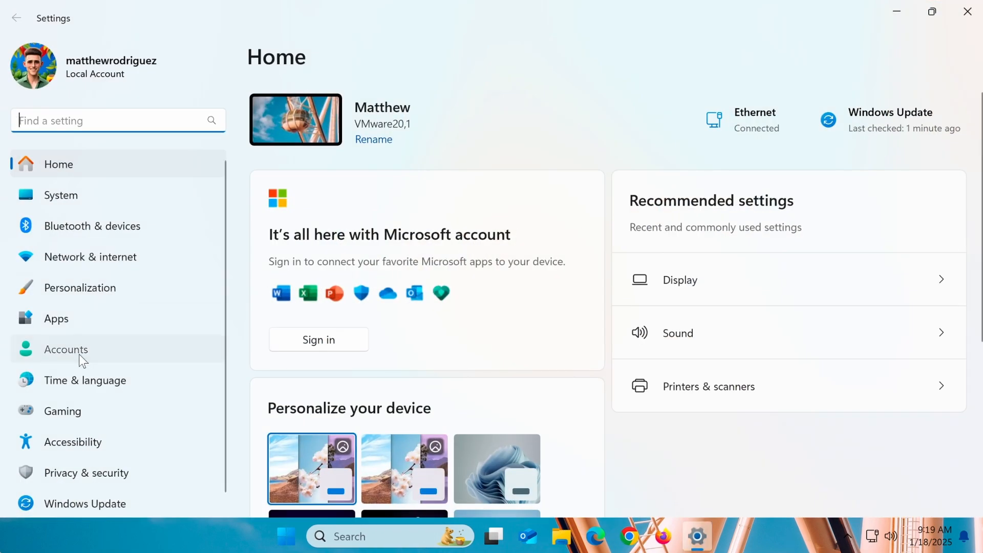
pyautogui.click(65, 349)
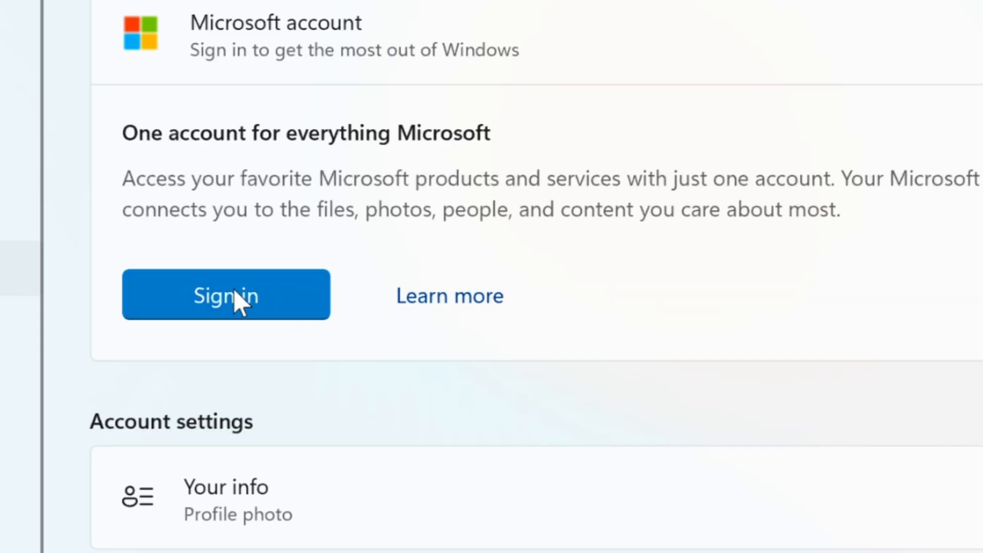
pyautogui.click(226, 295)
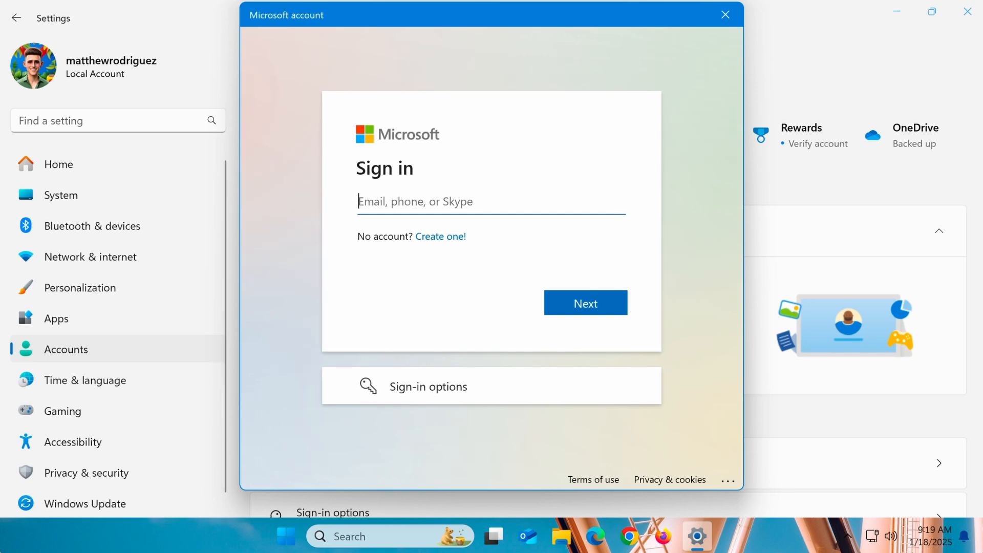
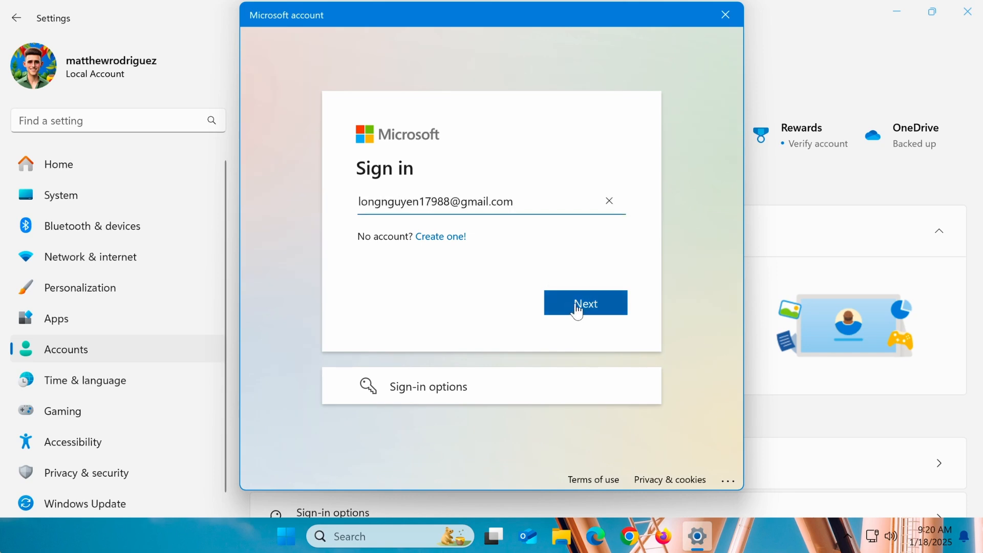
pyautogui.click(584, 303)
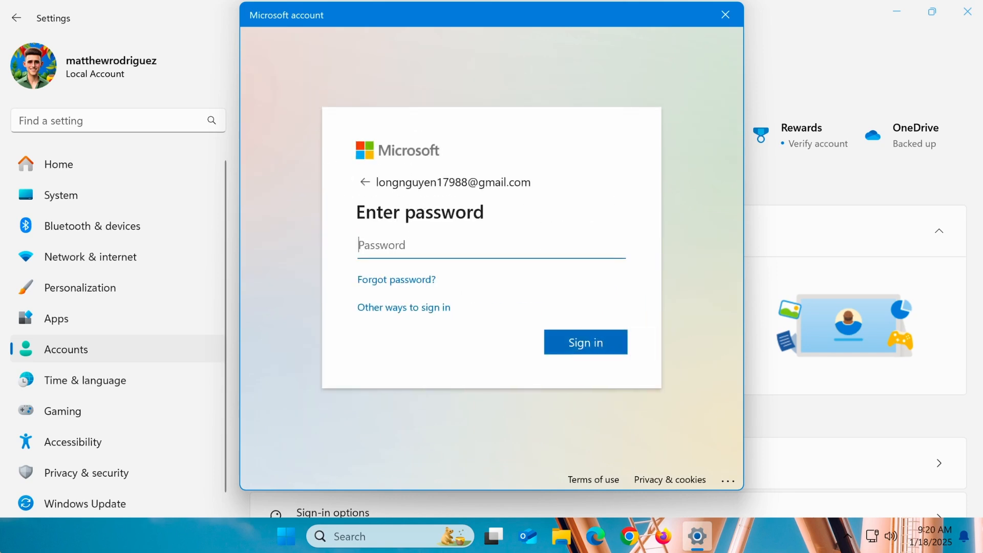
# Enter the Microsoft account password and confirm with the current Windows password.
pyautogui.write('password')
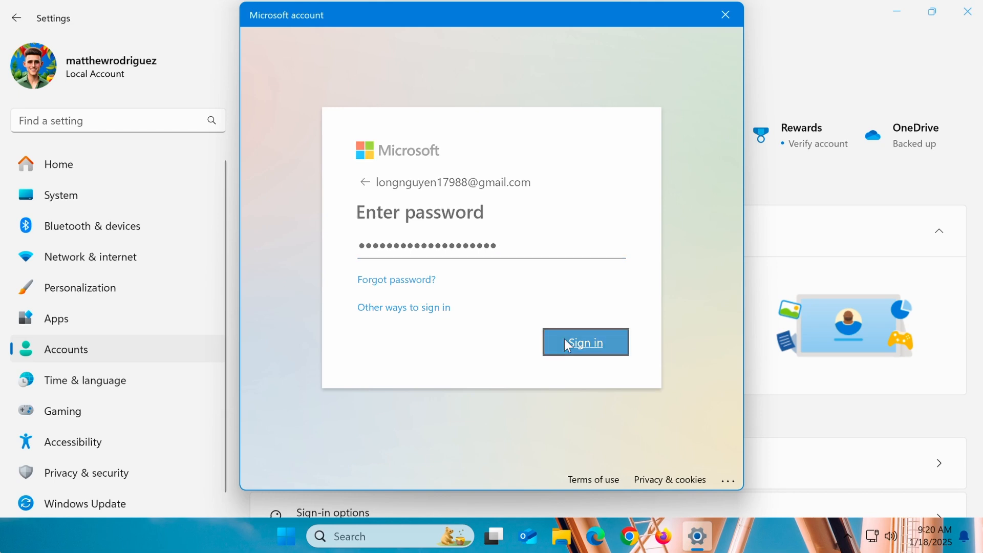
pyautogui.click(584, 342)
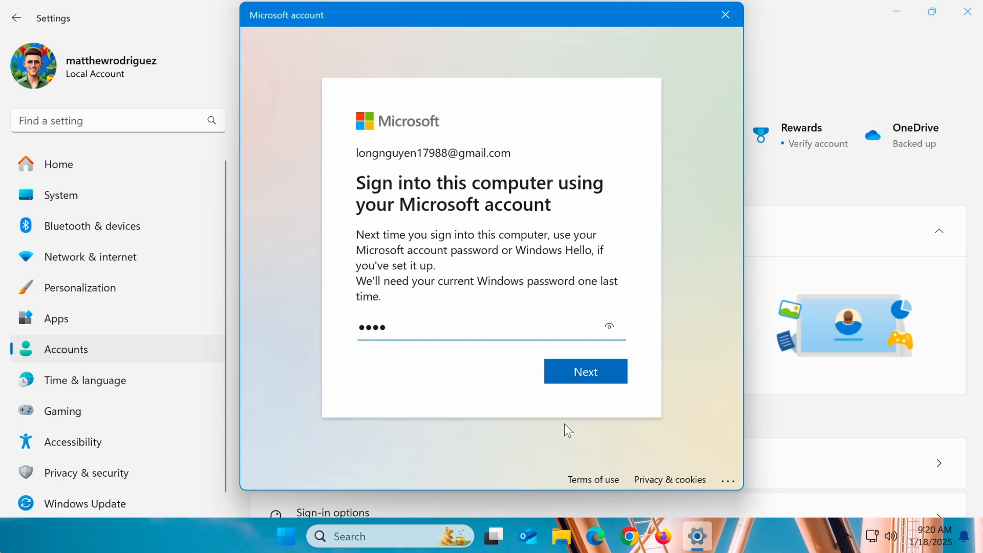
pyautogui.click(584, 371)
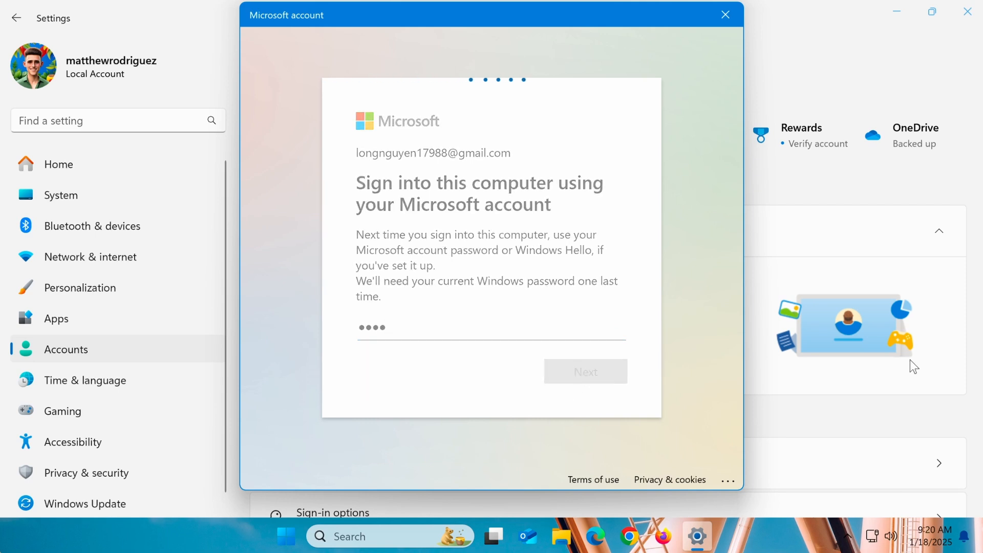
pyautogui.click(584, 371)
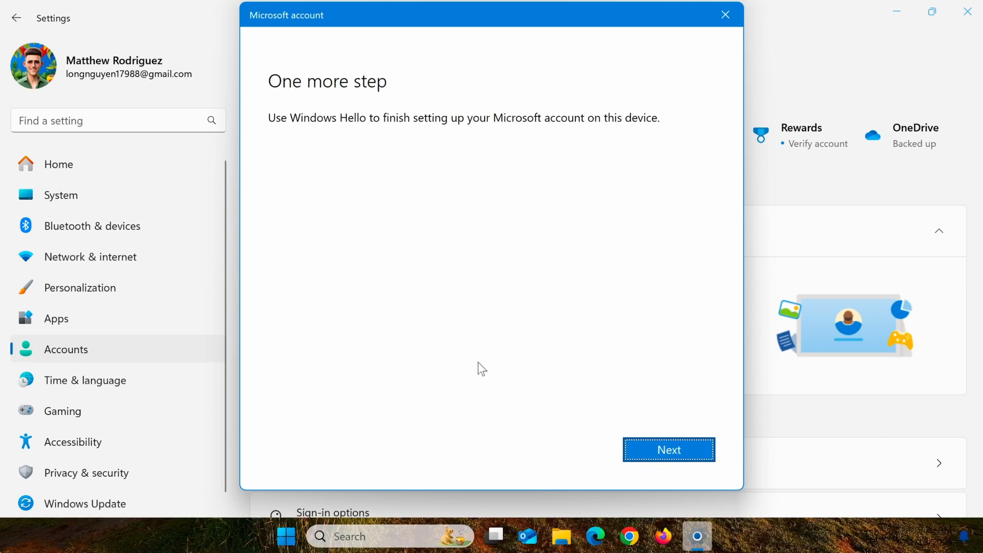
# Continue to Windows Hello and submit the PIN to verify identity.
pyautogui.click(668, 449)
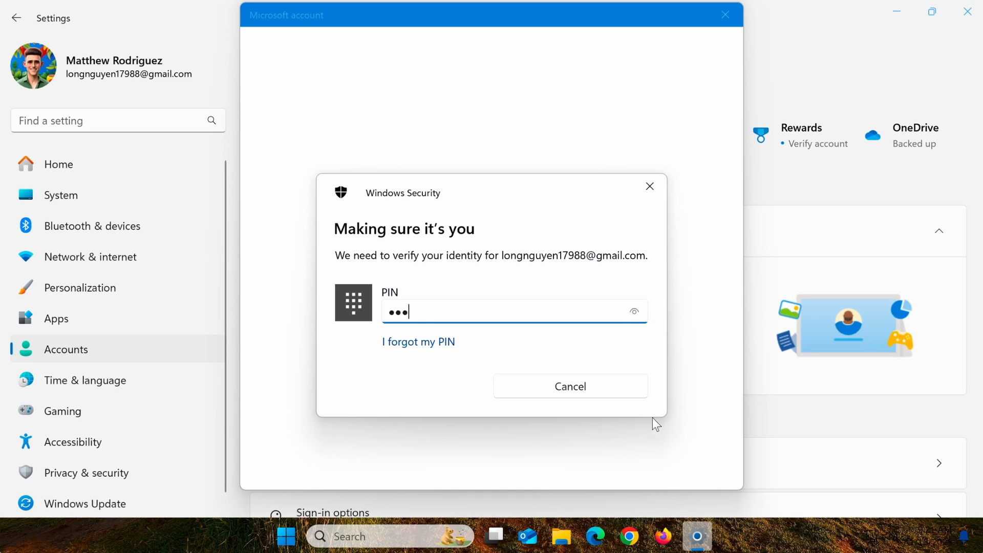
pyautogui.press('Return')
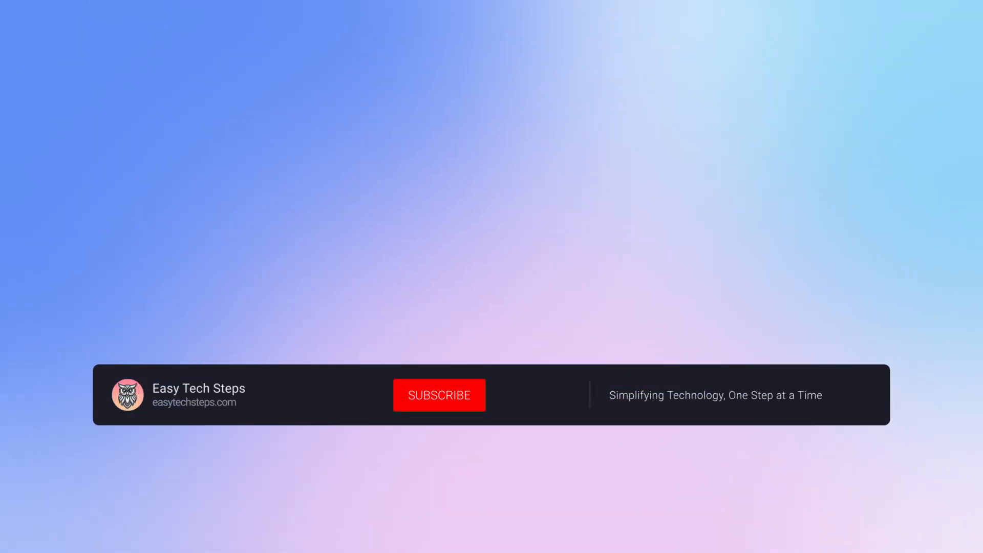
pyautogui.click(439, 394)
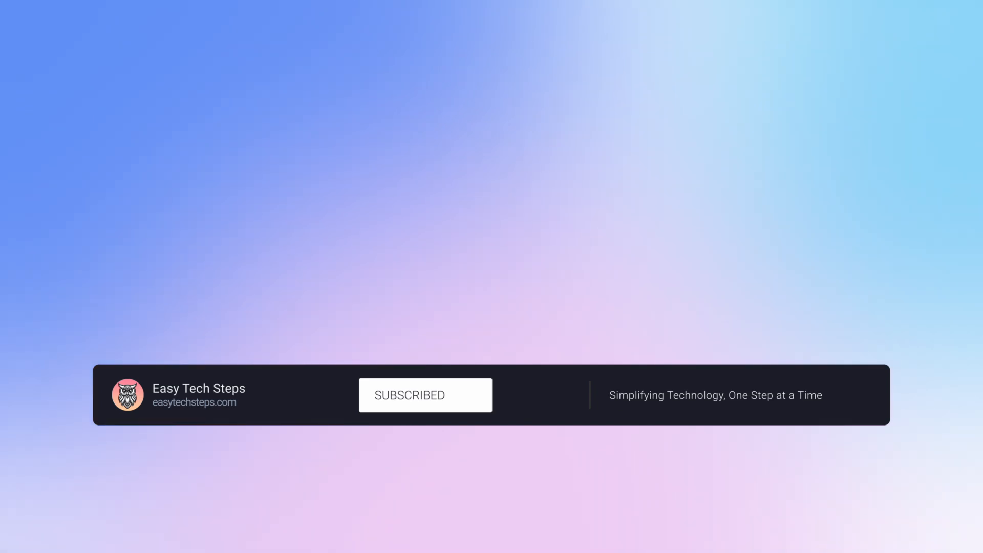